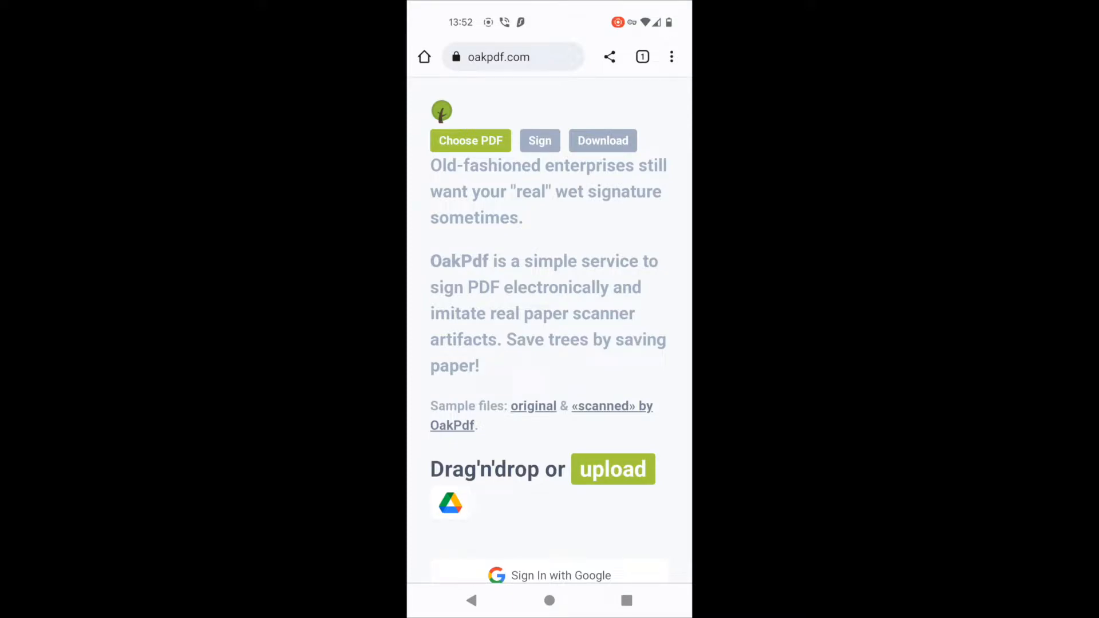
Load the sample PDF from the phone's Files into the OakPdf editor
left_click(479, 141)
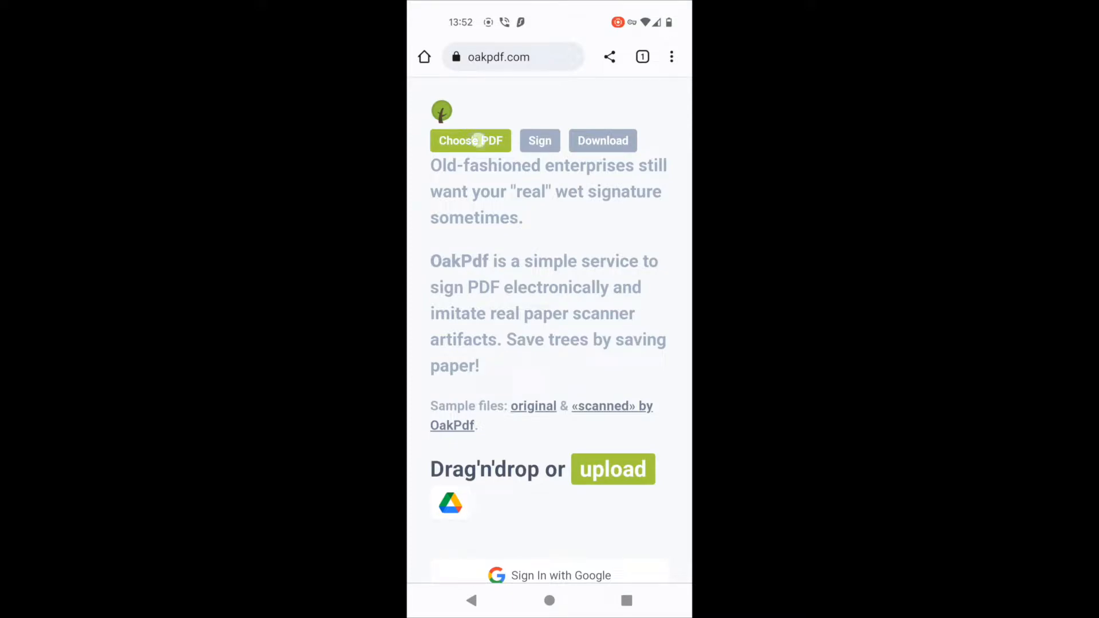
left_click(470, 140)
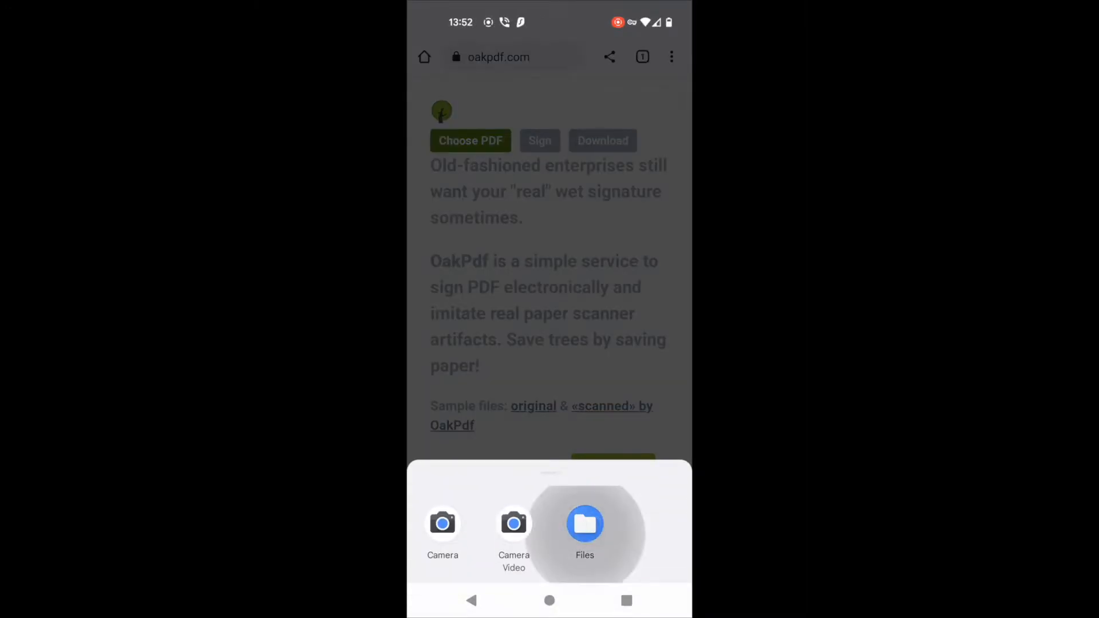
left_click(585, 525)
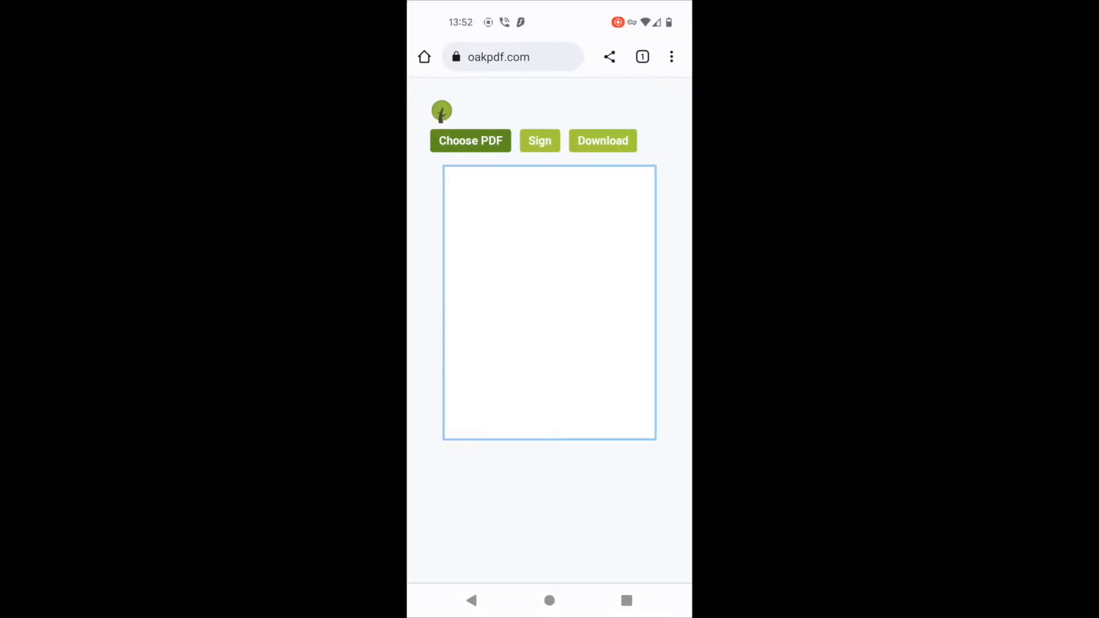
left_click(470, 140)
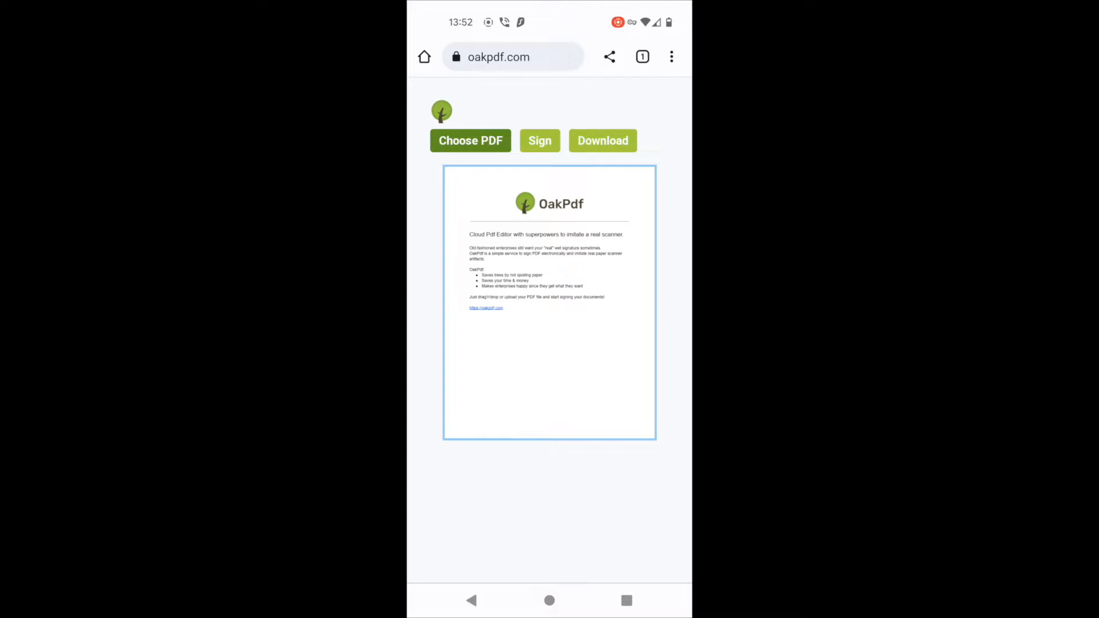
Choose Sign via image with 'Extract signature from photo' and open the image picker
left_click(539, 140)
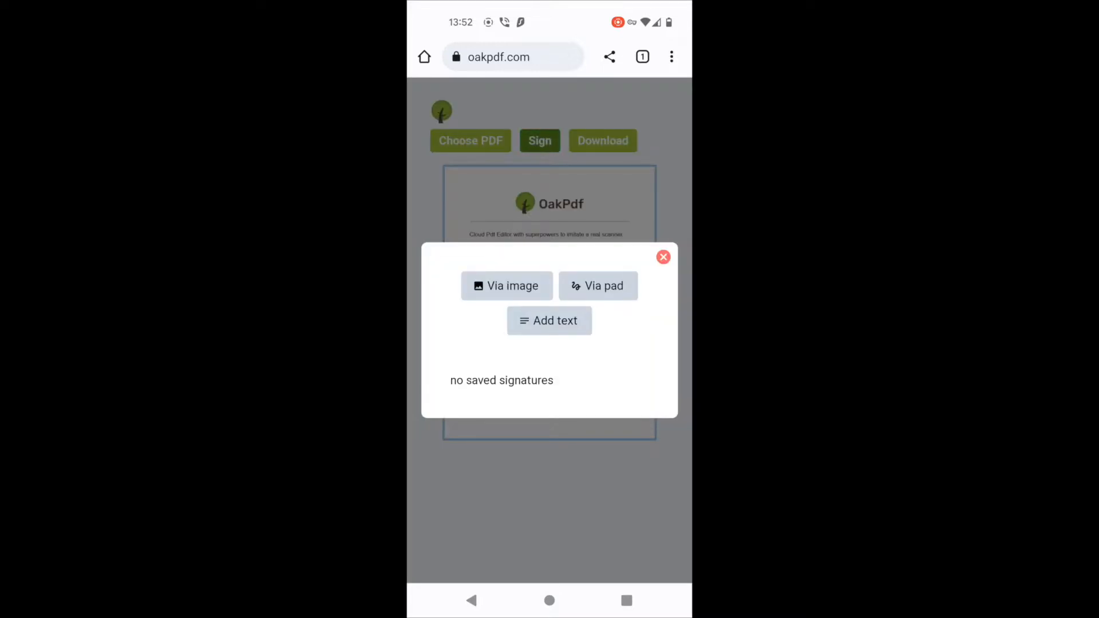
left_click(507, 286)
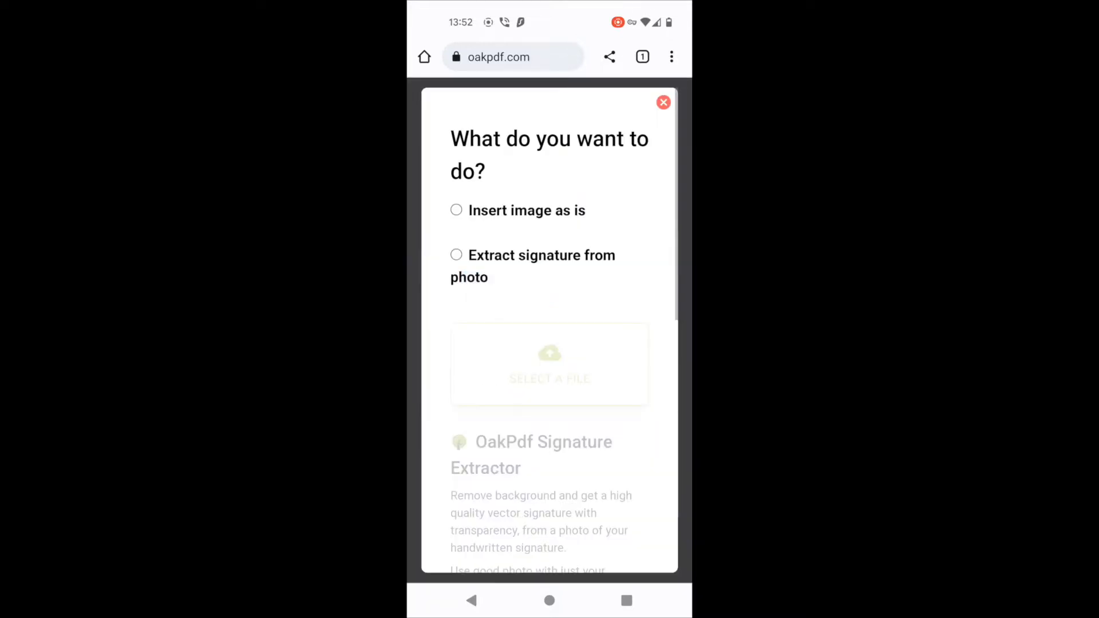
left_click(456, 255)
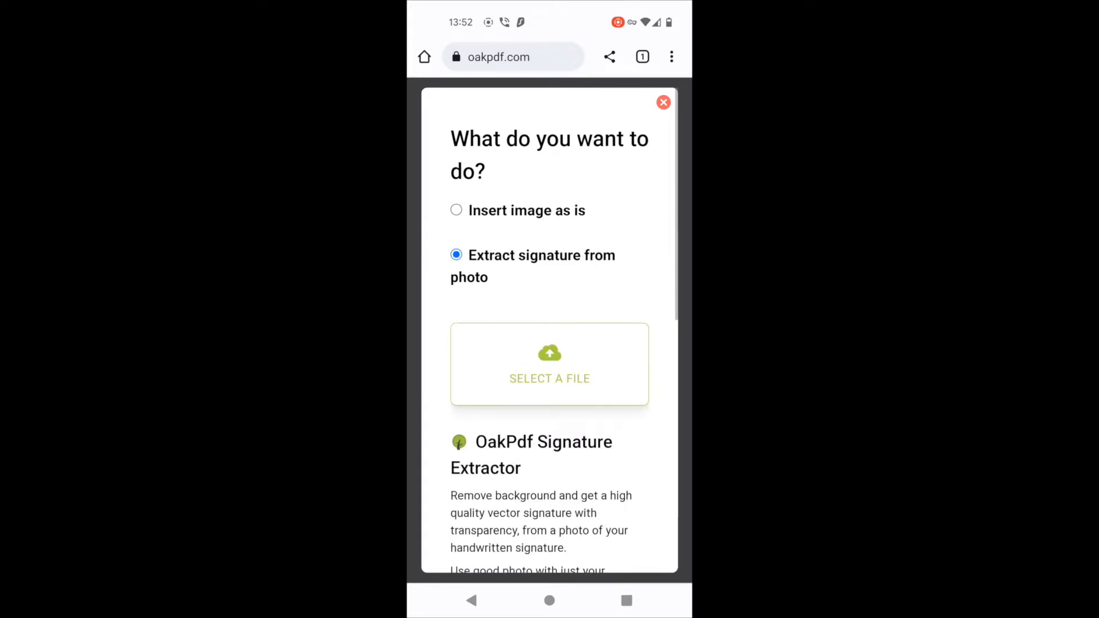
left_click(549, 378)
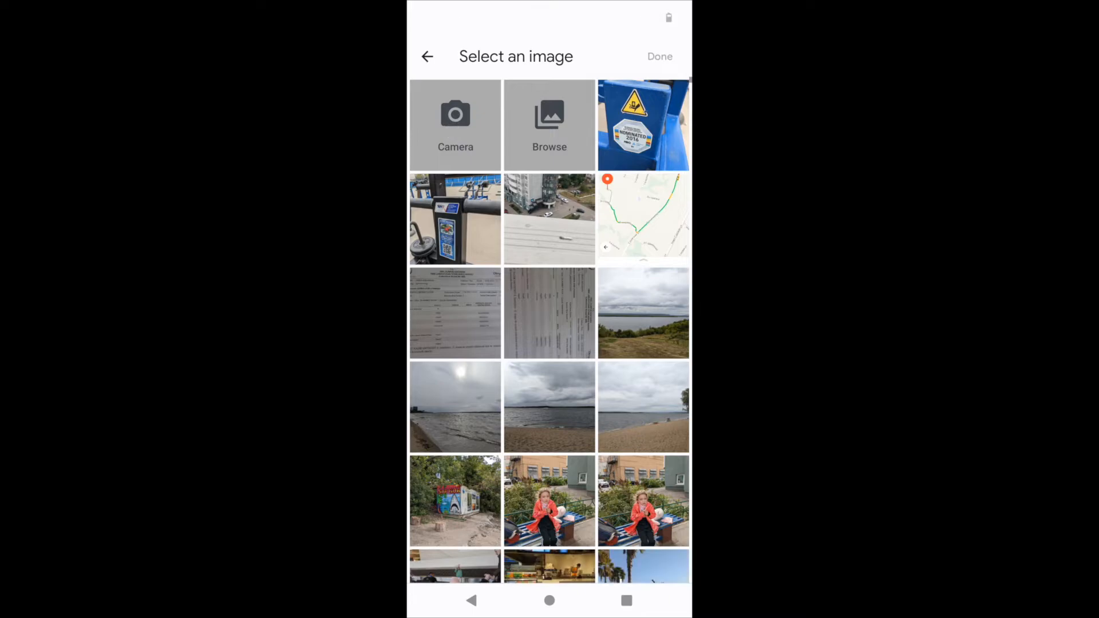
Pick the handwritten signature photo for extraction
left_click(455, 124)
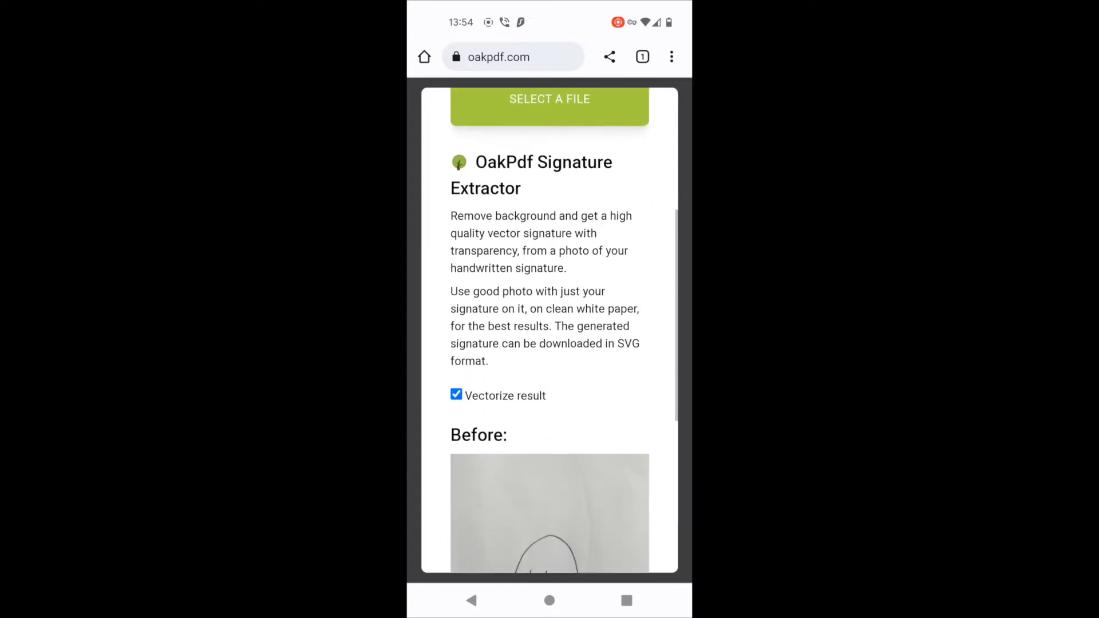
Download the signed PDF without Imitate scanner and open it in a viewer
scroll("down", 3)
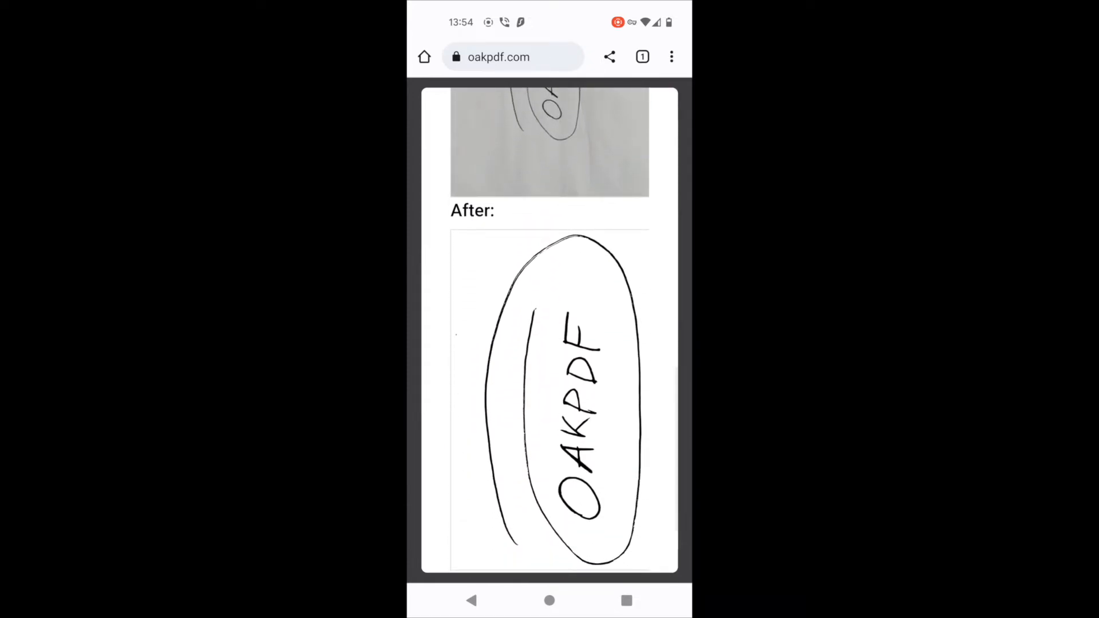
scroll("down", 3)
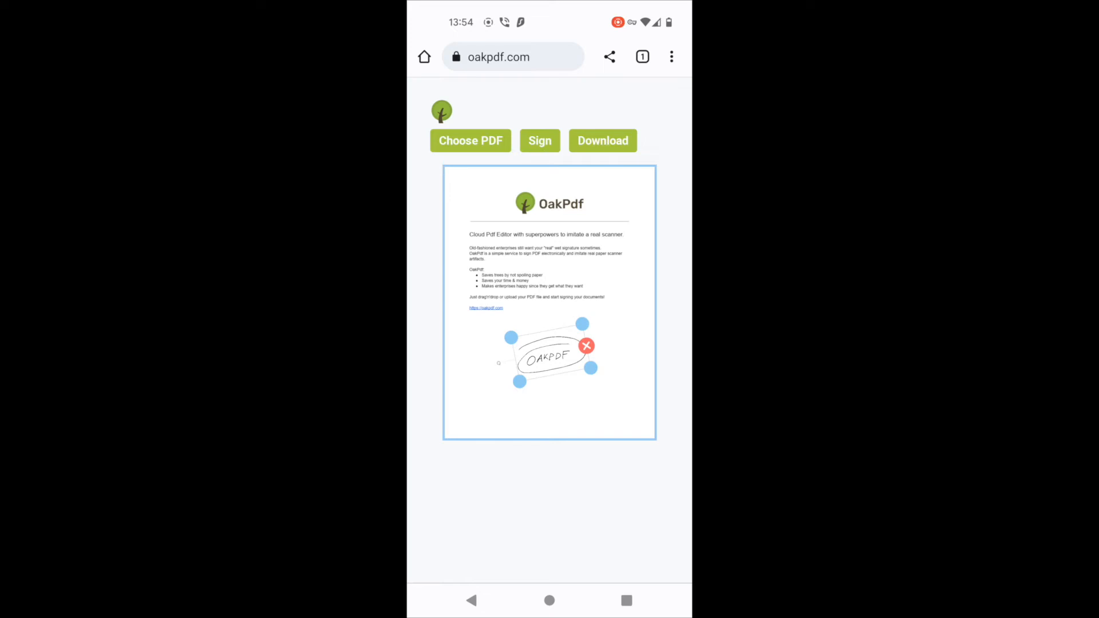
left_click(603, 140)
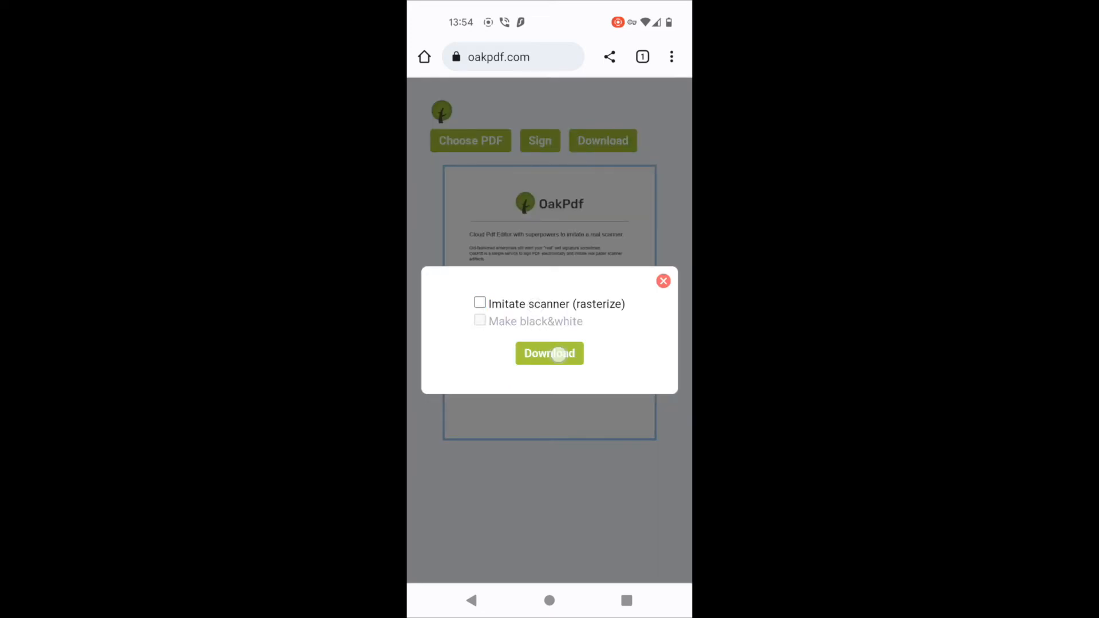
left_click(549, 353)
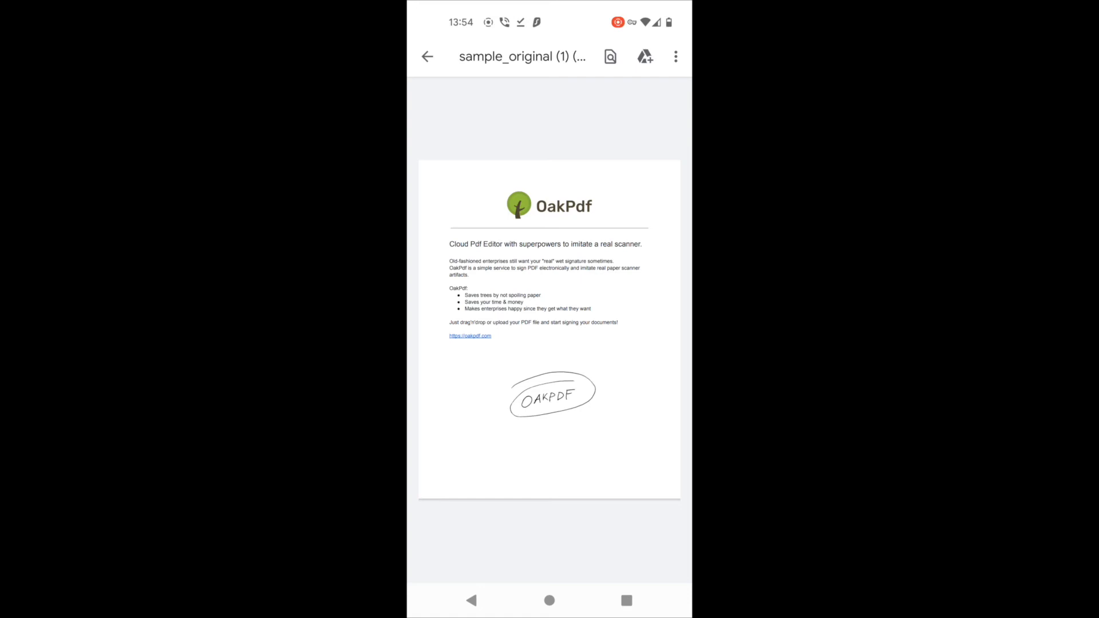